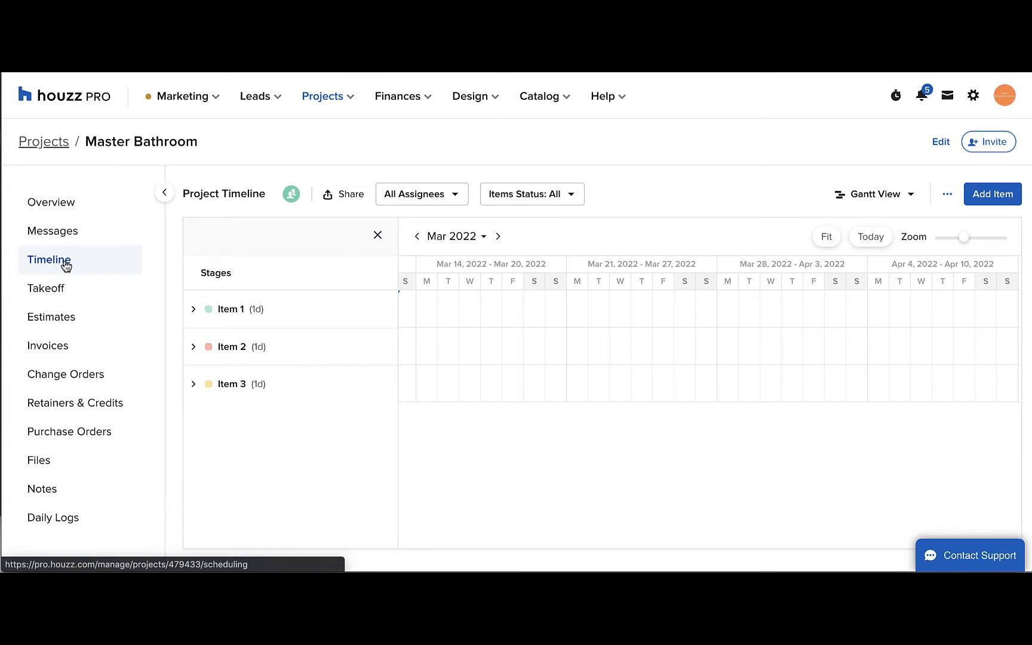
pyautogui.moveTo(236, 317)
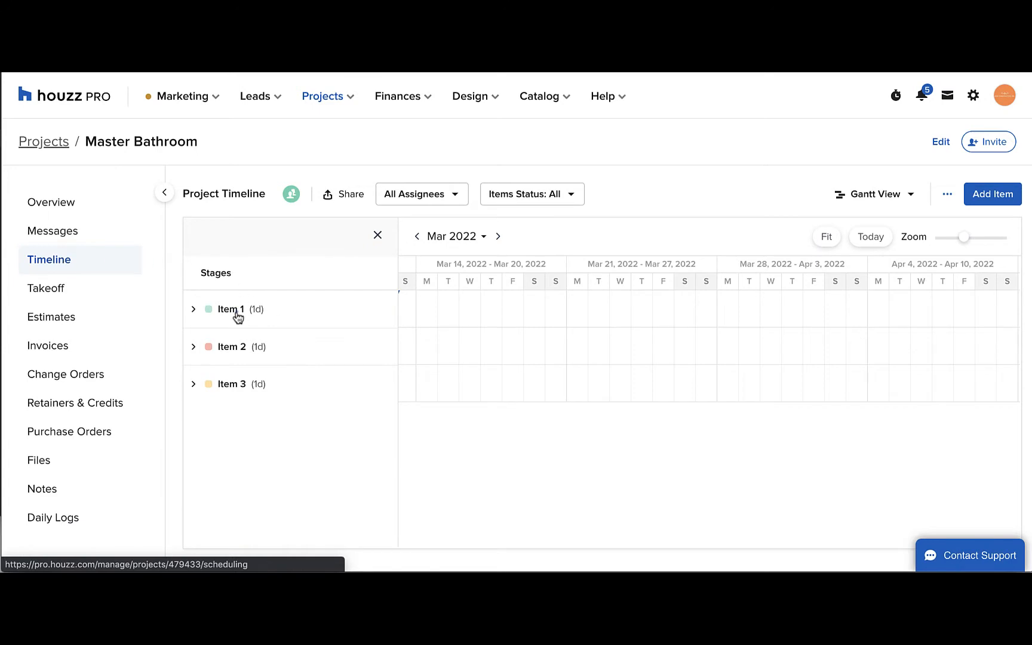
# Edit Item 1 into Create Plans with location Office and description 'Use 3D floor planner'.
pyautogui.click(230, 309)
pyautogui.write('Create Plans')
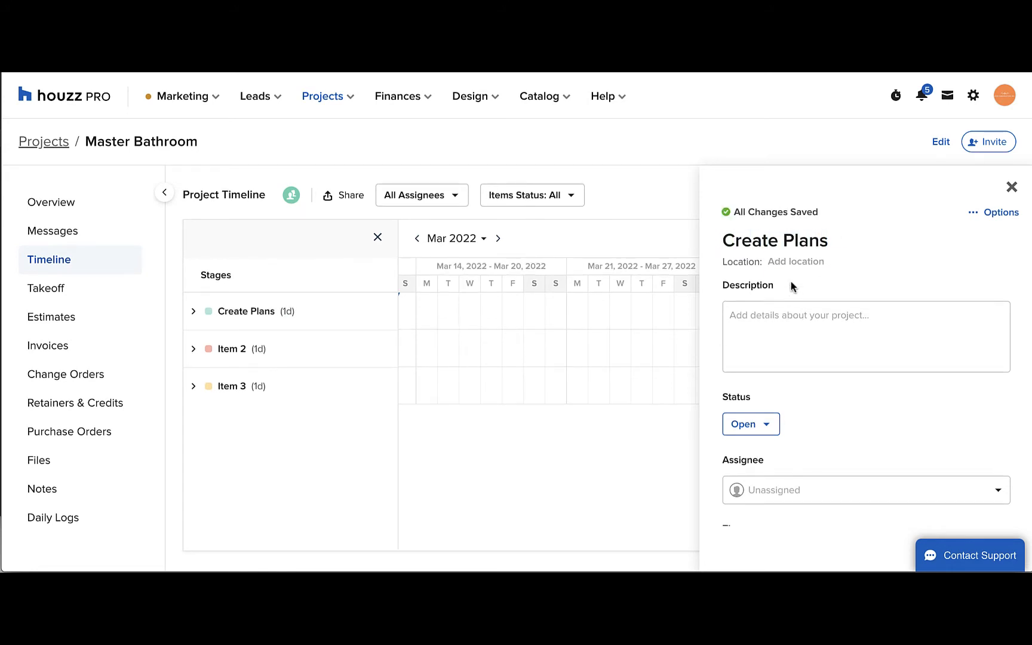
pyautogui.write('Office')
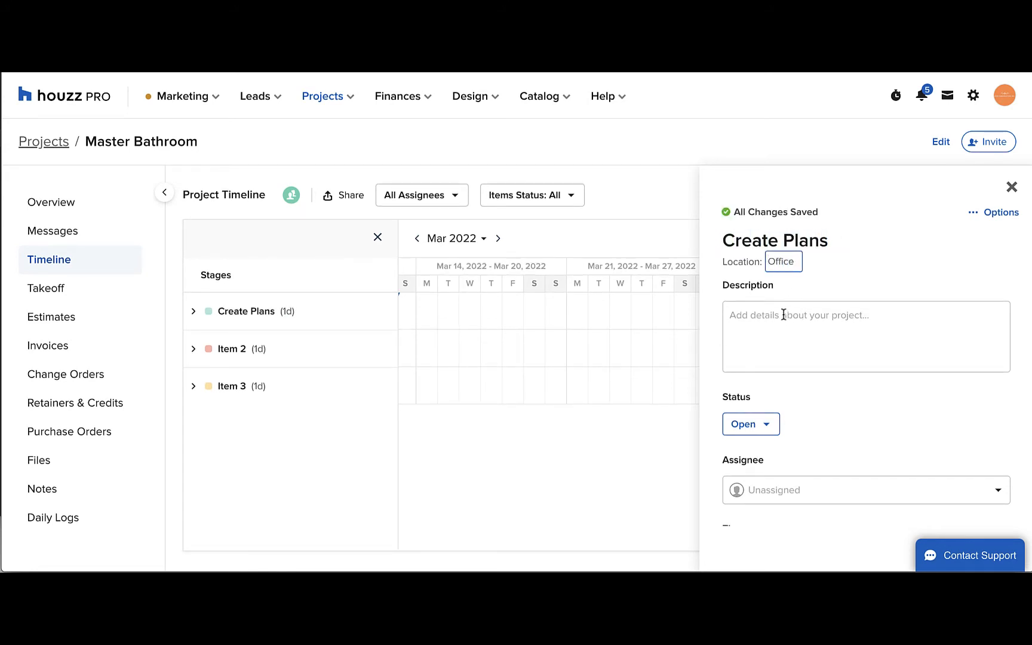
pyautogui.write('Use 3D floor planner')
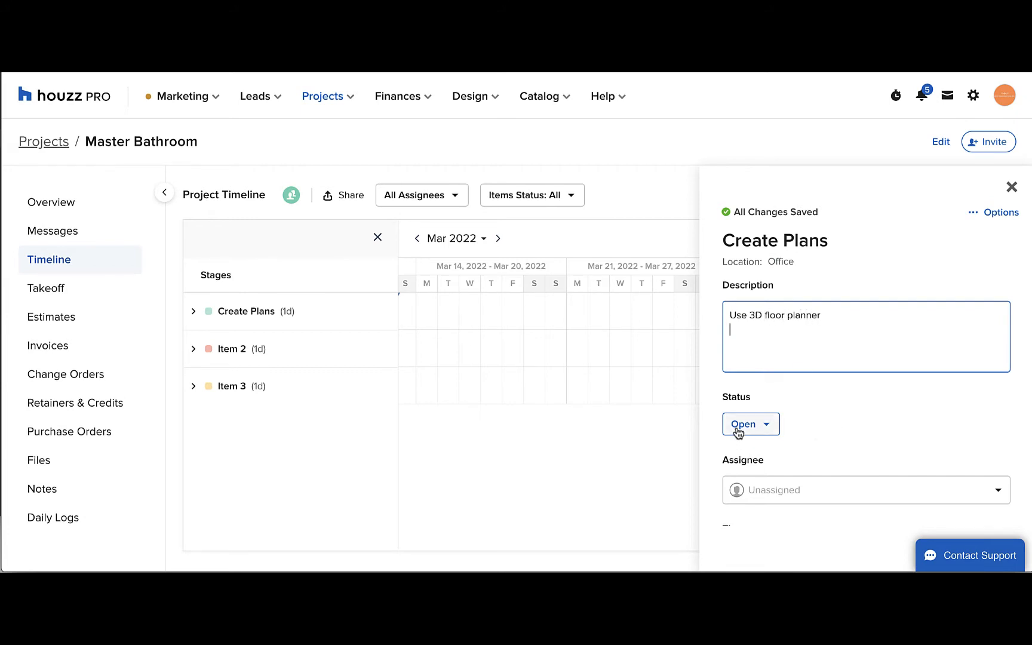
pyautogui.scroll(-3)
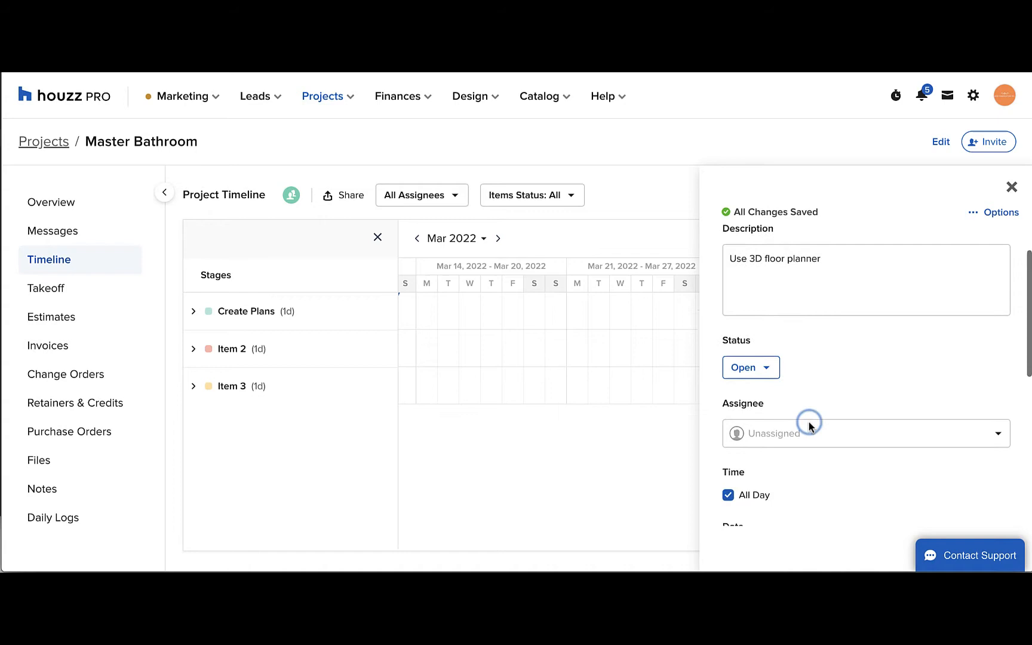
pyautogui.click(864, 433)
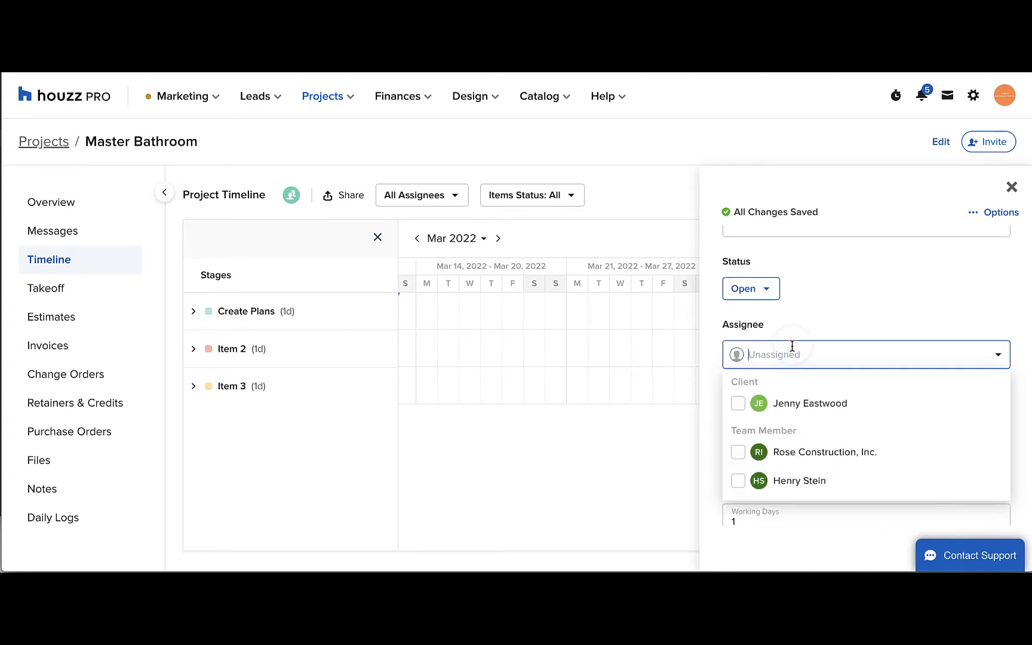
pyautogui.moveTo(737, 441)
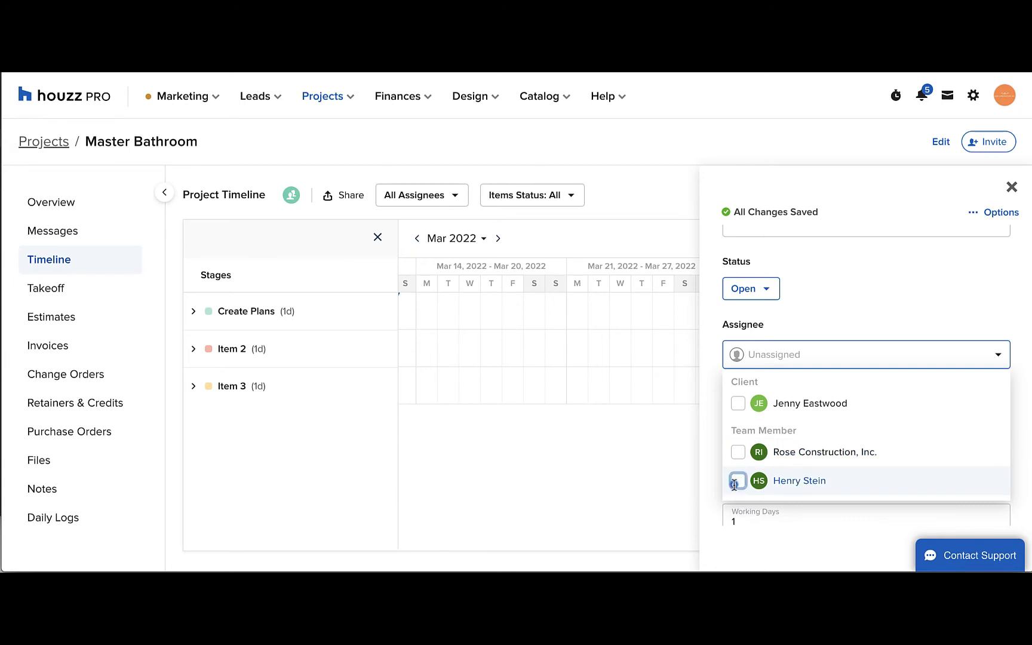
pyautogui.click(737, 480)
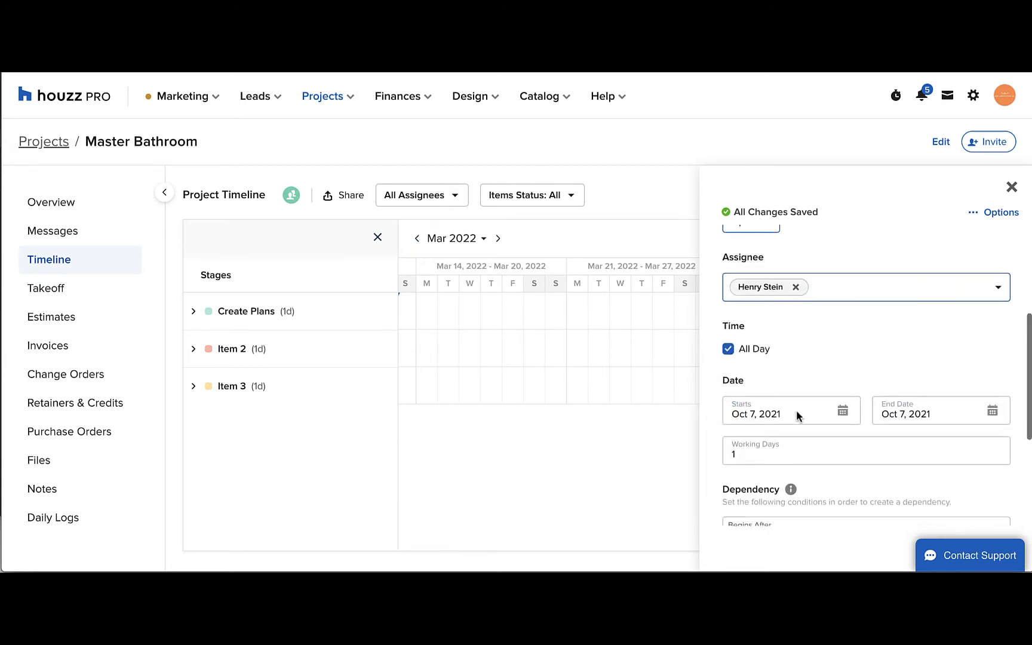
# Keep Create Plans all-day and set it to 2 working days, Oct 7 to Oct 8, 2021.
pyautogui.scroll(-3)
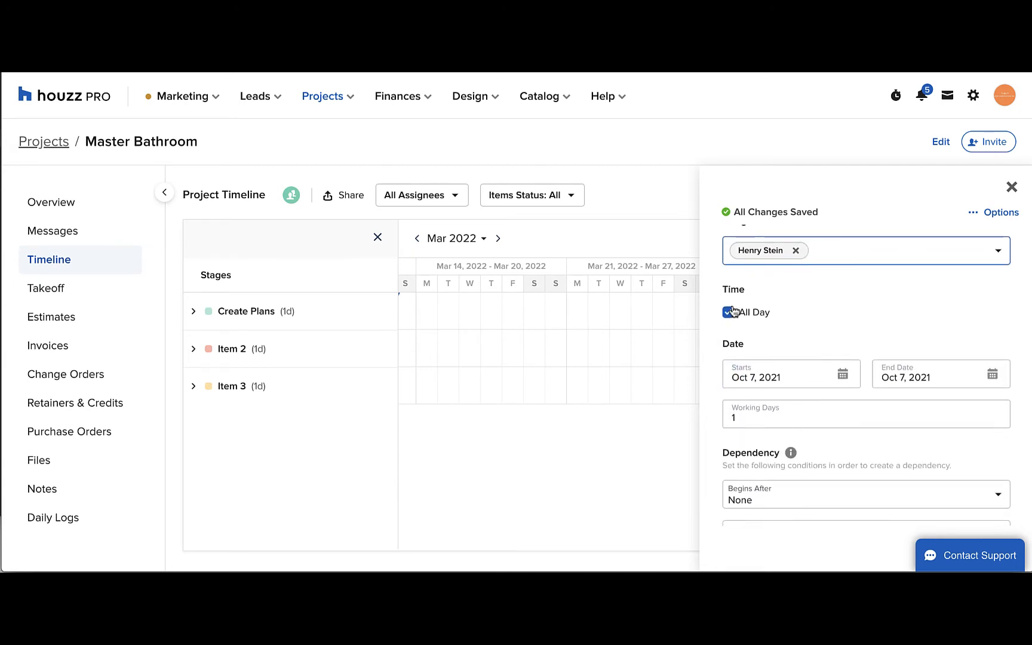
pyautogui.click(727, 312)
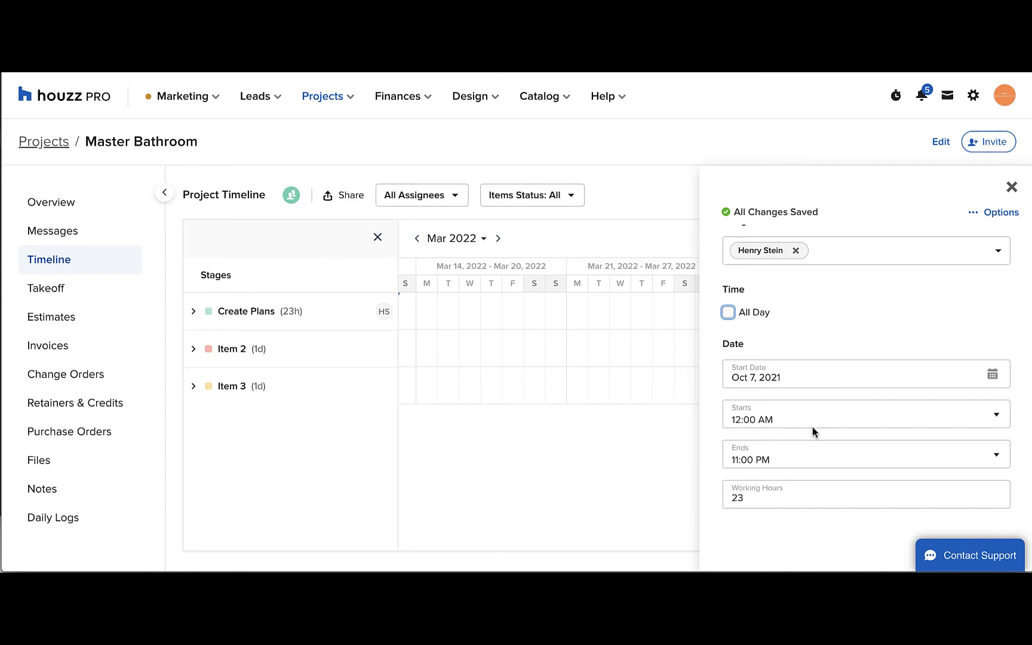
pyautogui.click(727, 312)
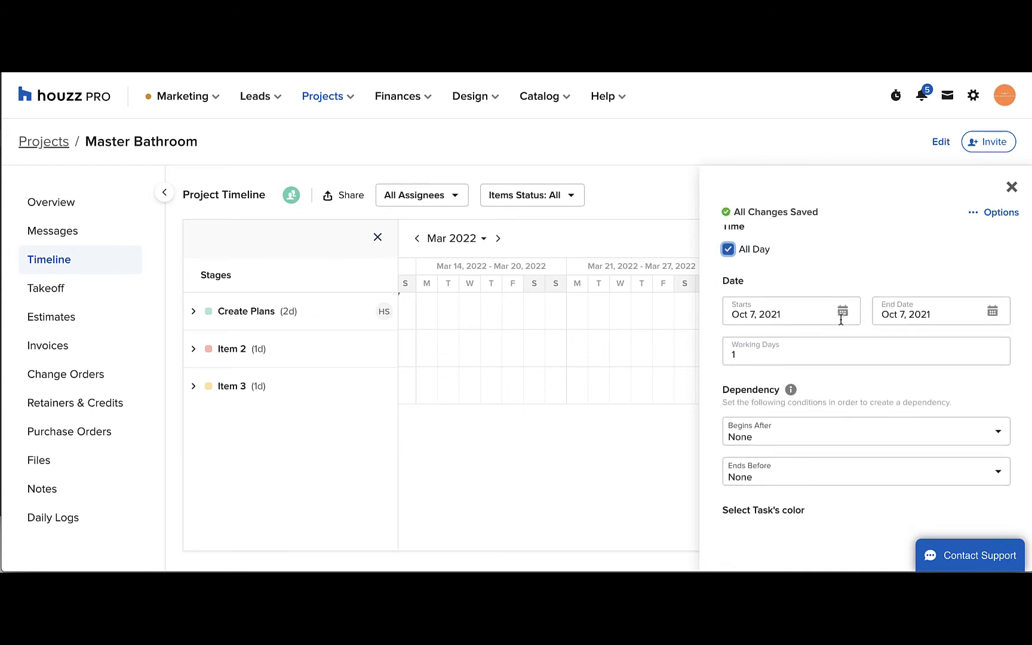
pyautogui.write('2')
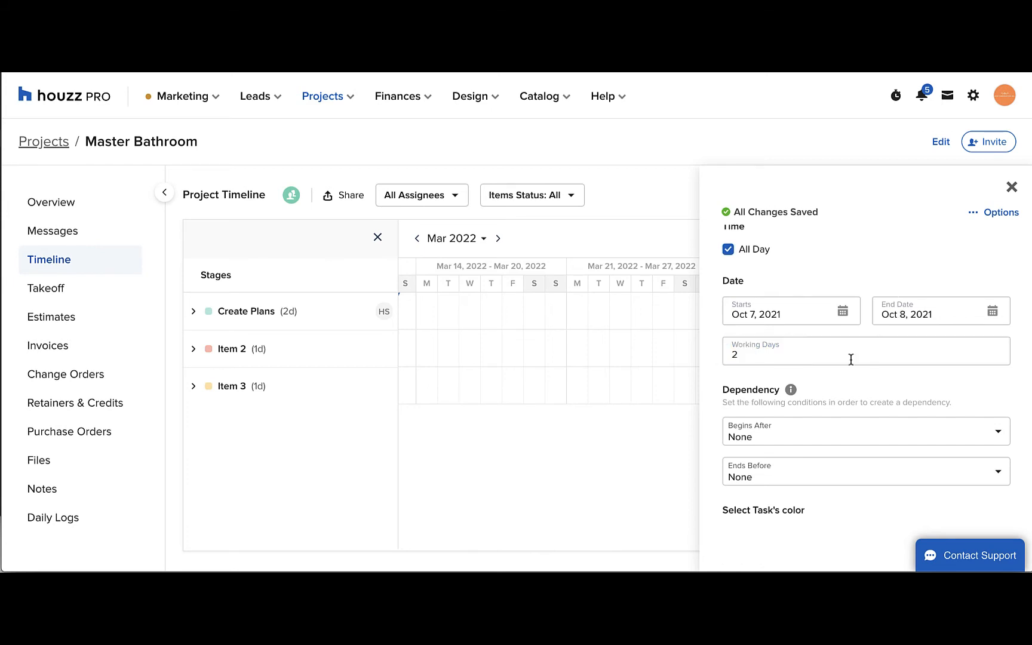
# Pick the purple swatch as the Create Plans task colour.
pyautogui.scroll(-3)
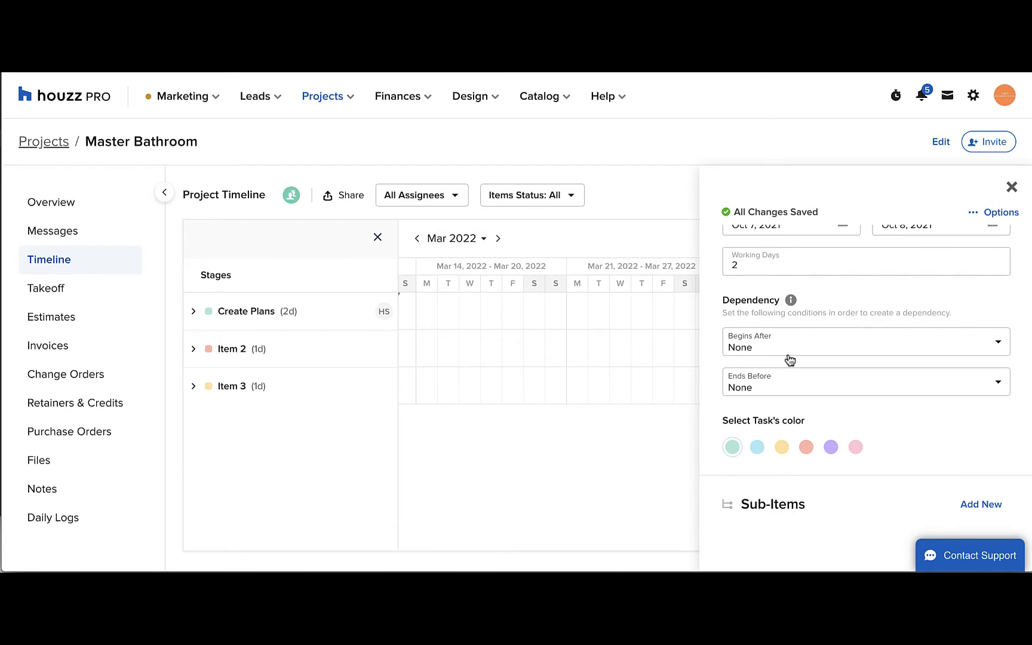
pyautogui.scroll(-3)
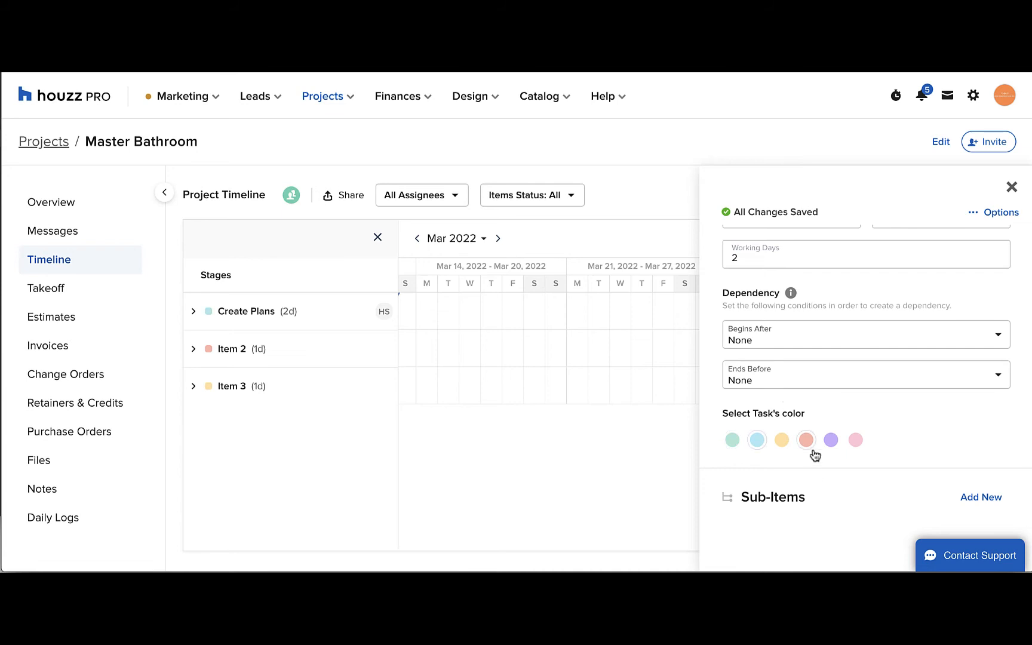
pyautogui.click(830, 439)
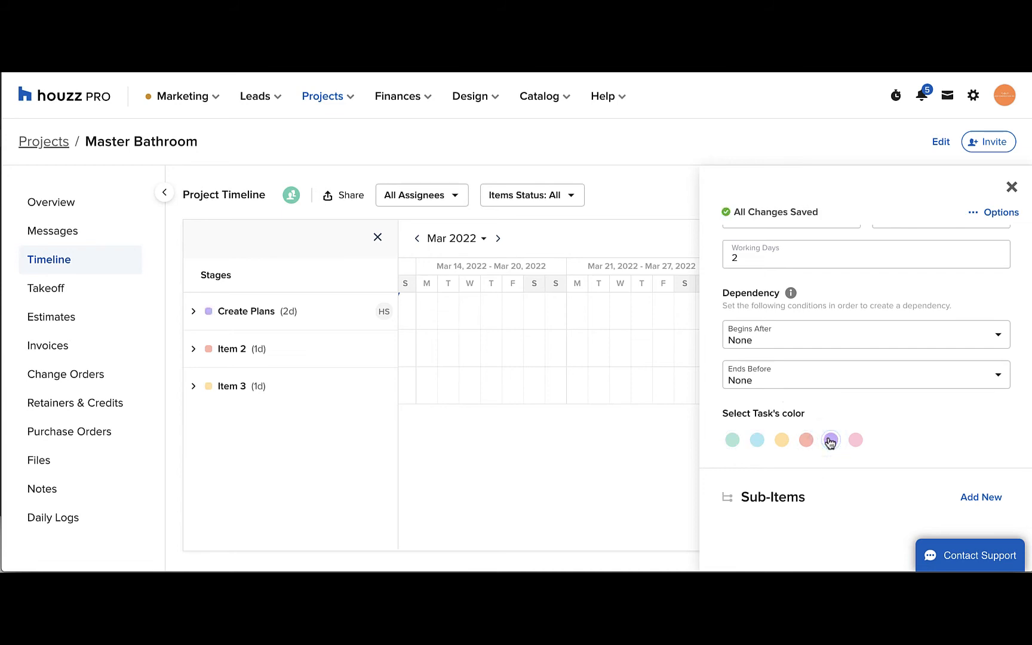
pyautogui.click(830, 439)
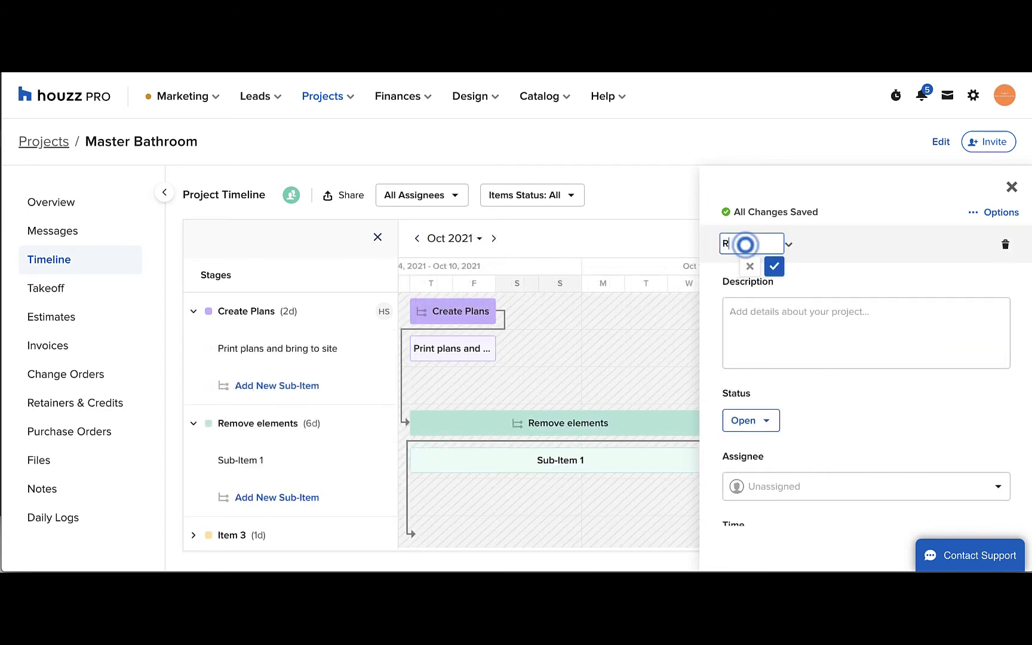
# Name the sub-item Remove tiles and start another sub-item under Remove elements.
pyautogui.click(774, 266)
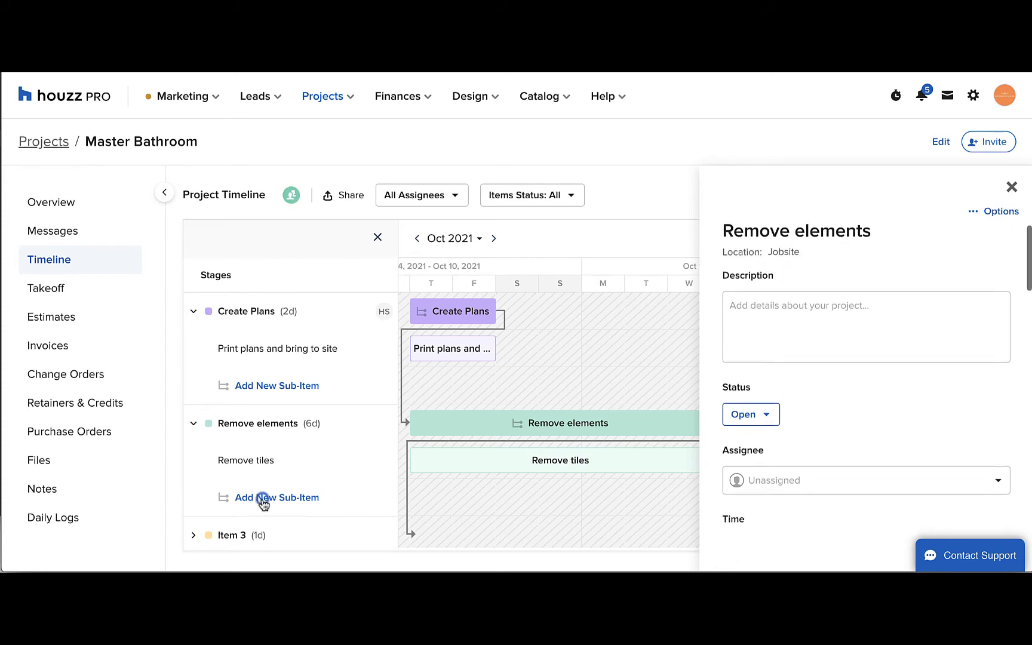
pyautogui.click(276, 497)
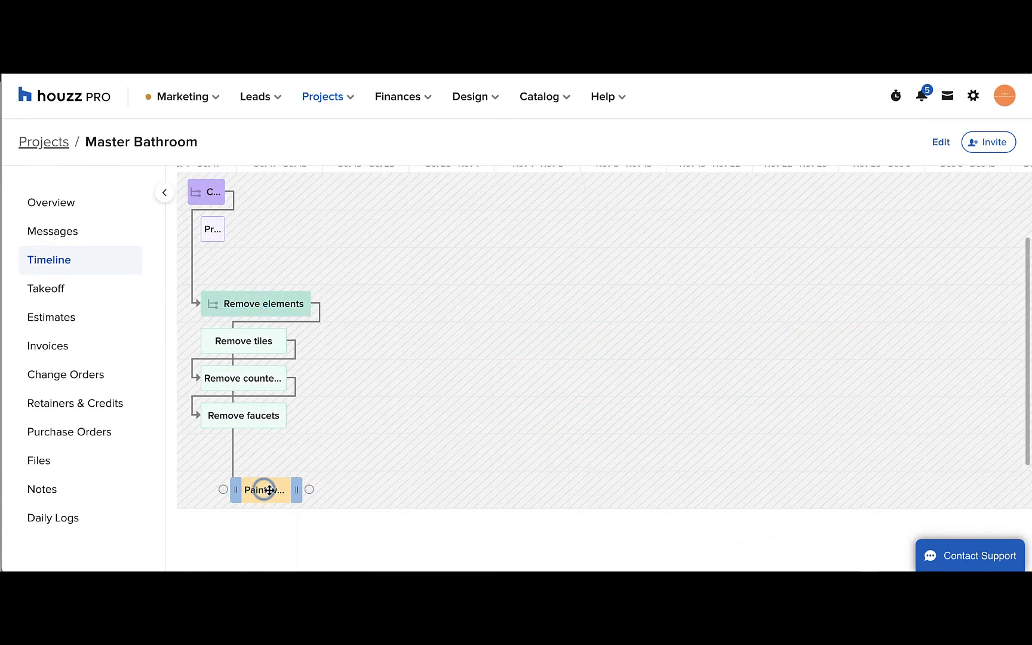
# Drag the yellow third item's Gantt bar to a later slot on the timeline.
pyautogui.moveTo(263, 490); pyautogui.dragTo(395, 490)
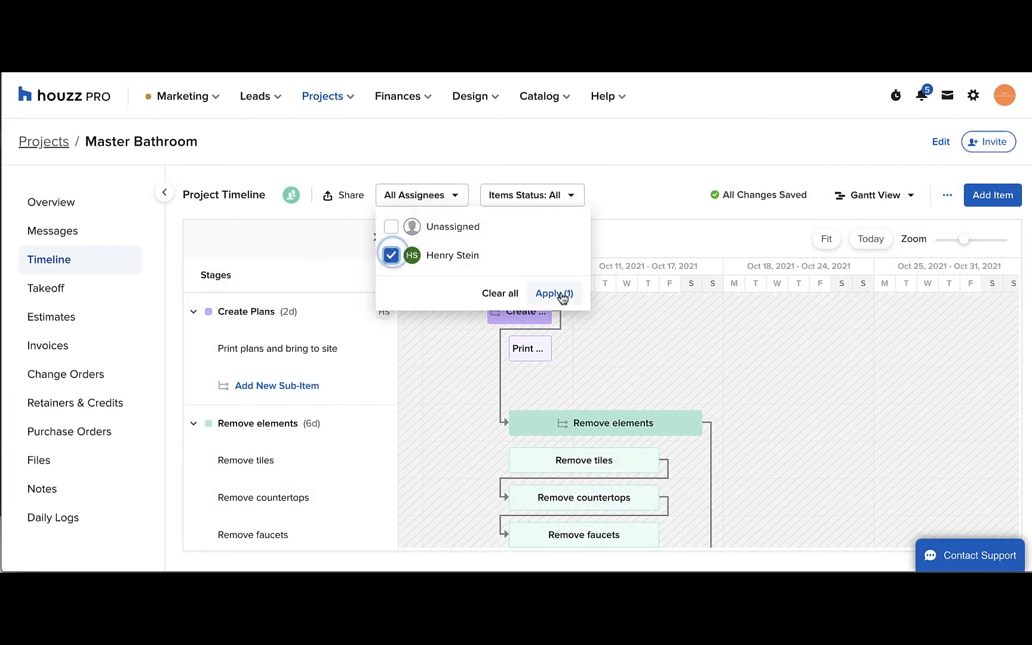
pyautogui.click(549, 293)
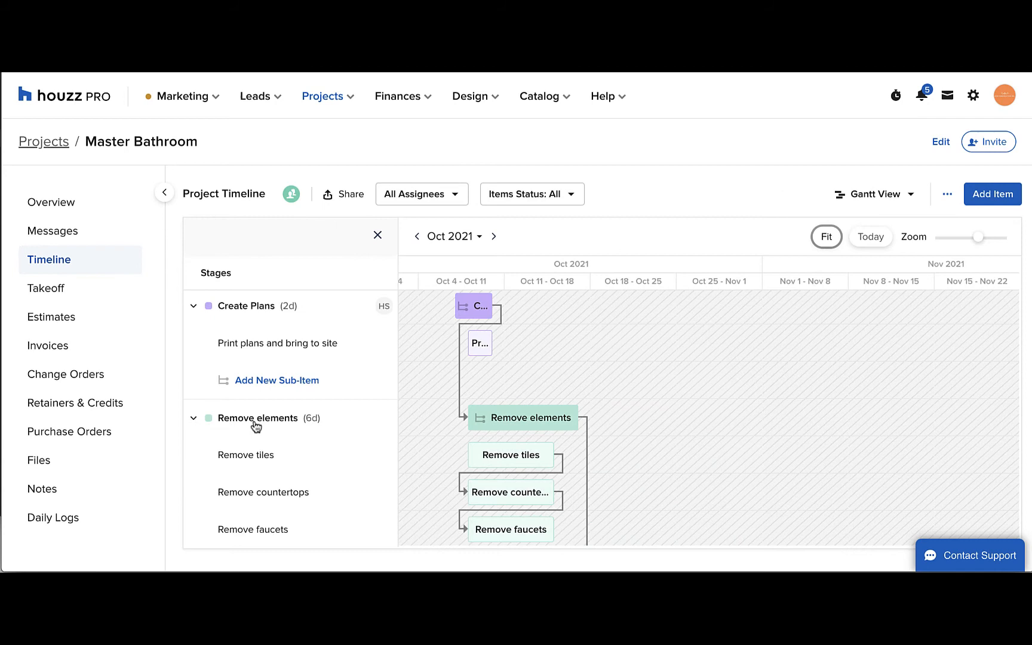
pyautogui.click(528, 417)
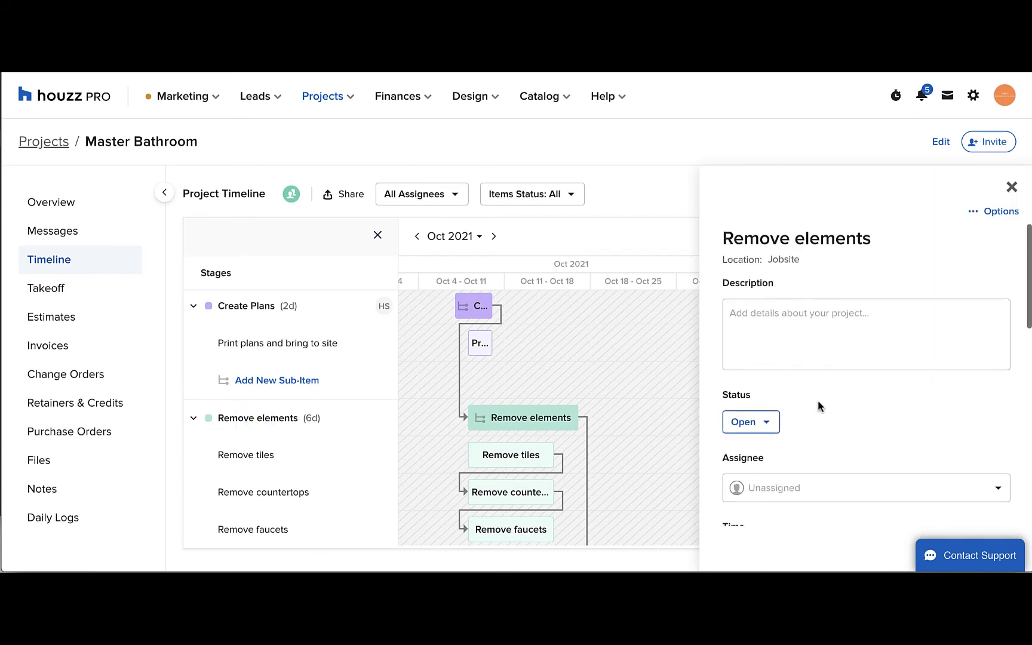
pyautogui.moveTo(1021, 196)
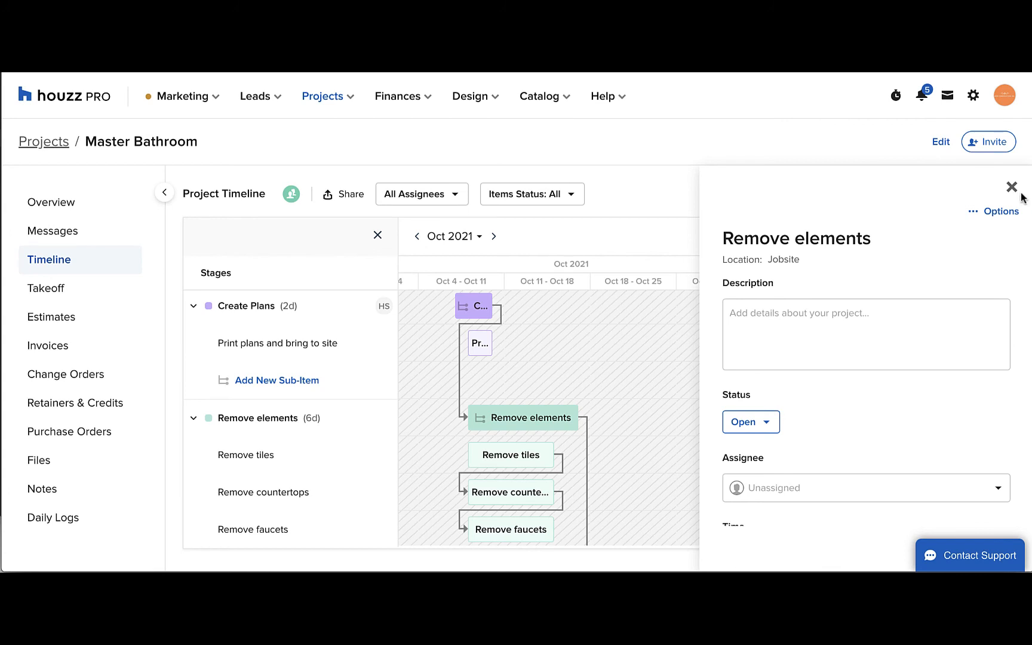
pyautogui.click(1011, 186)
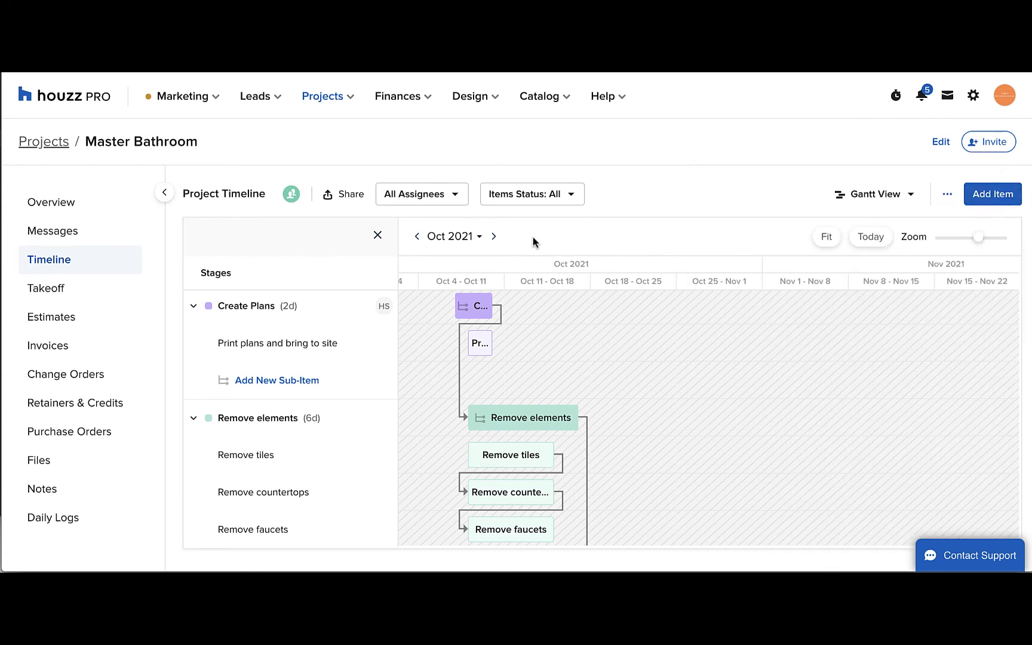
# Switch the Master Bathroom timeline from Gantt View to the October 2021 Calendar View.
pyautogui.click(873, 193)
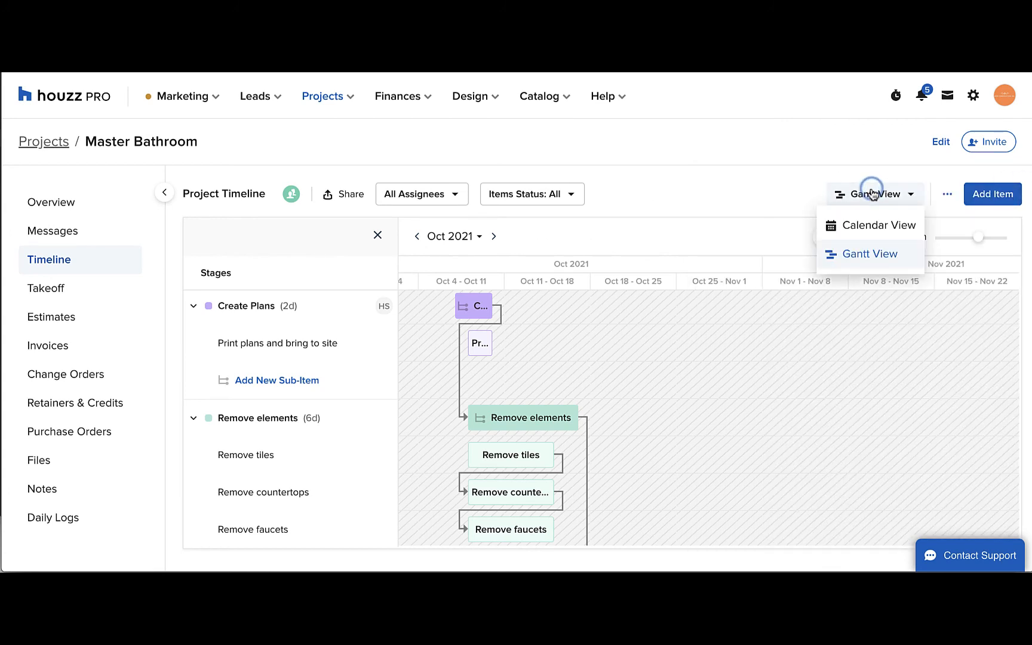
pyautogui.click(878, 224)
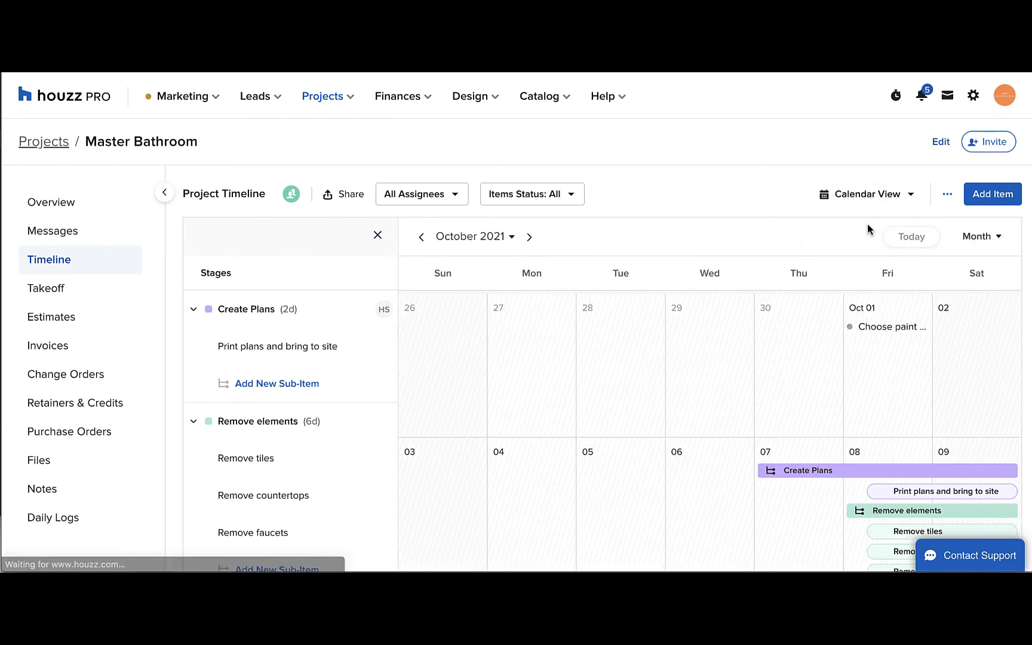